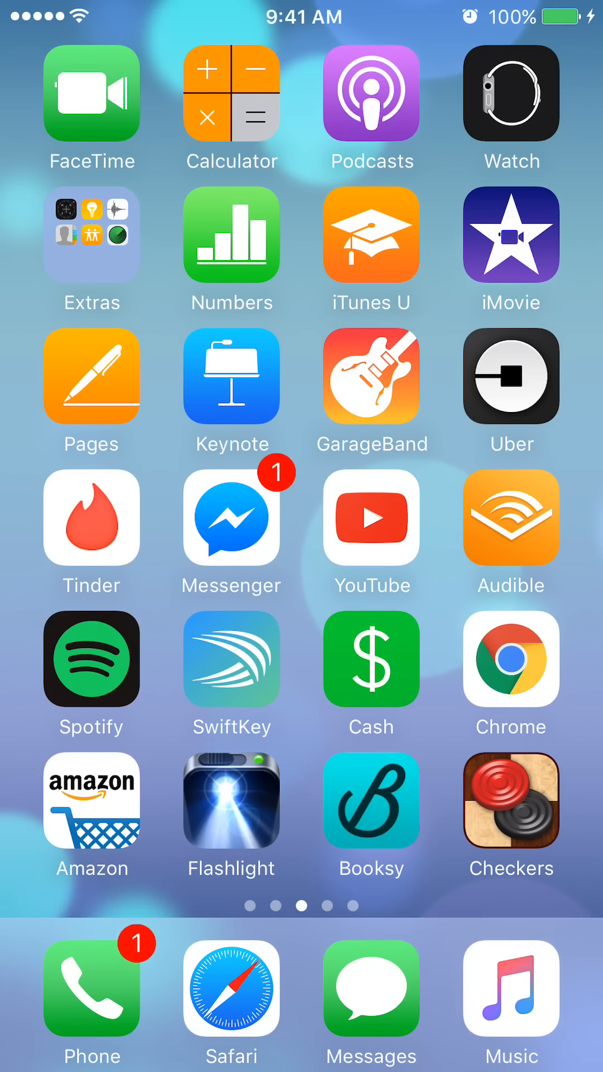
- Go to your Messenger profile page and scroll to the account options including Notifications
click(231, 518)
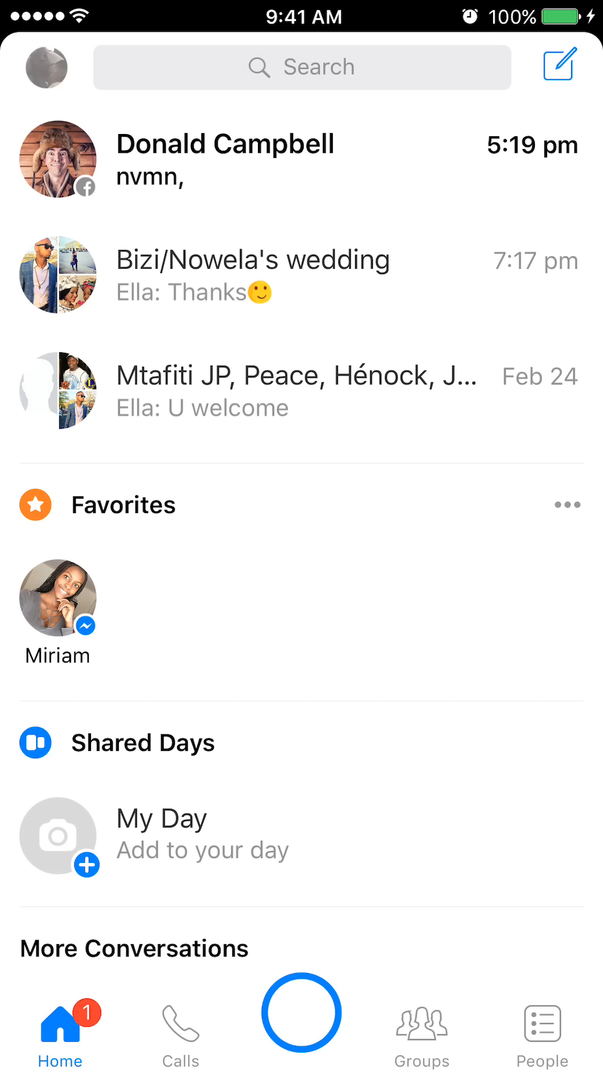
click(46, 68)
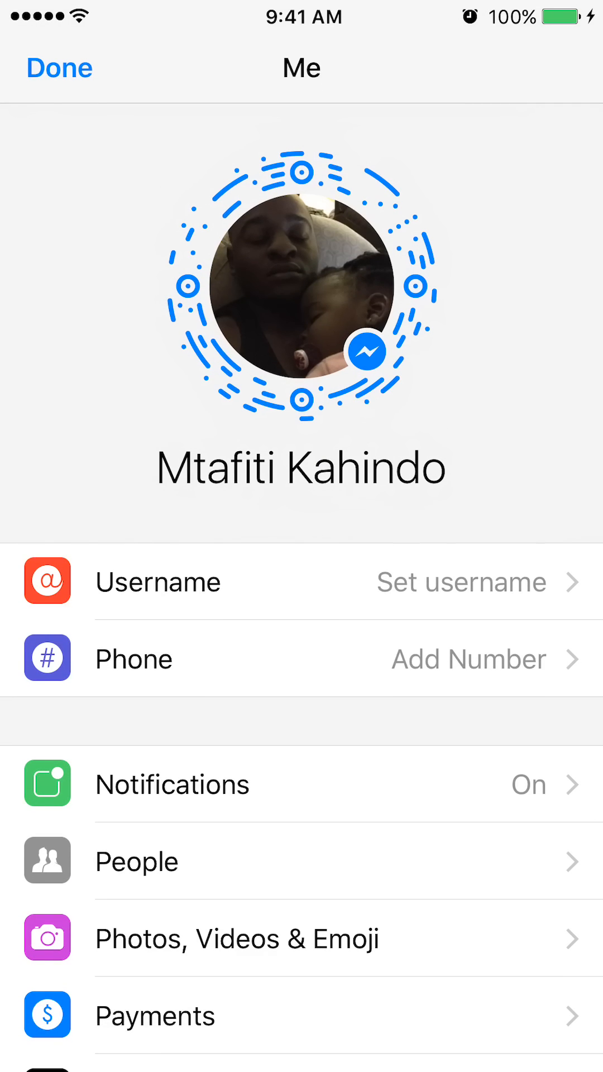
scroll(down, 3)
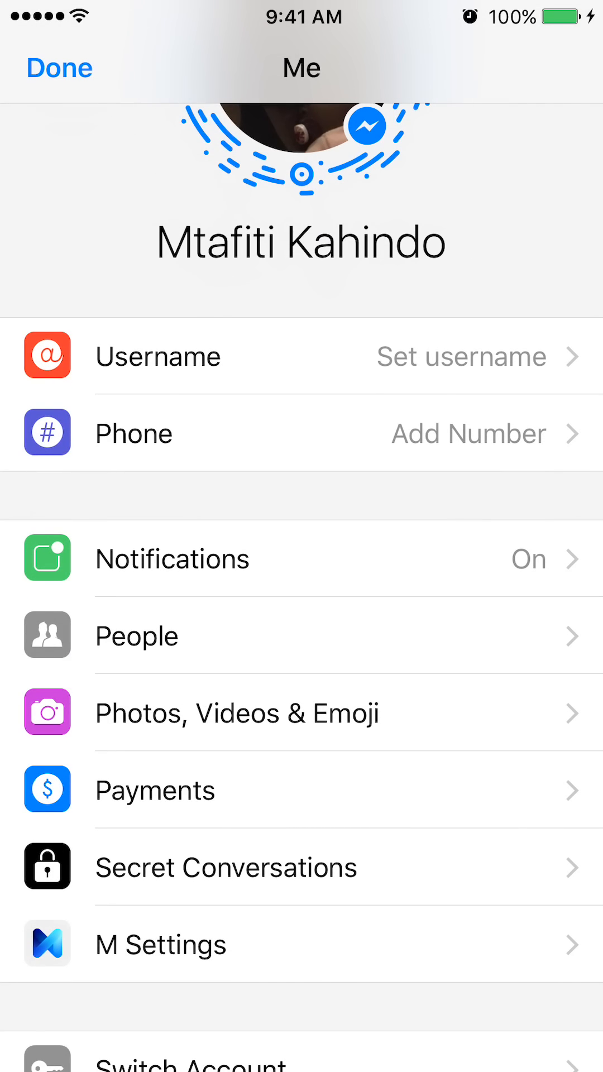
- Switch off Show Previews in Messenger's notification settings so alerts hide message text
click(172, 558)
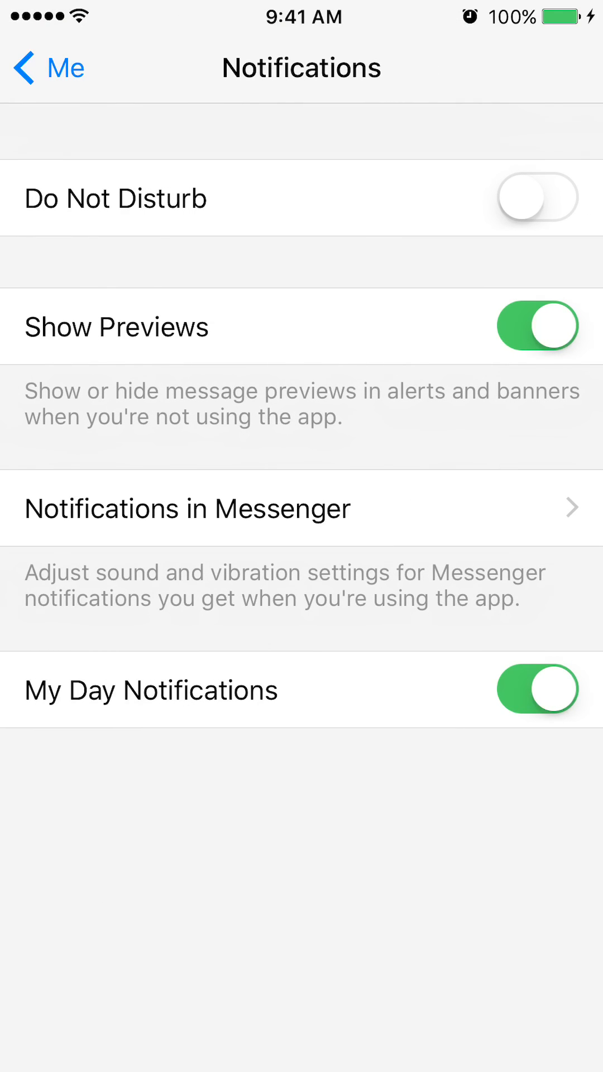
click(538, 326)
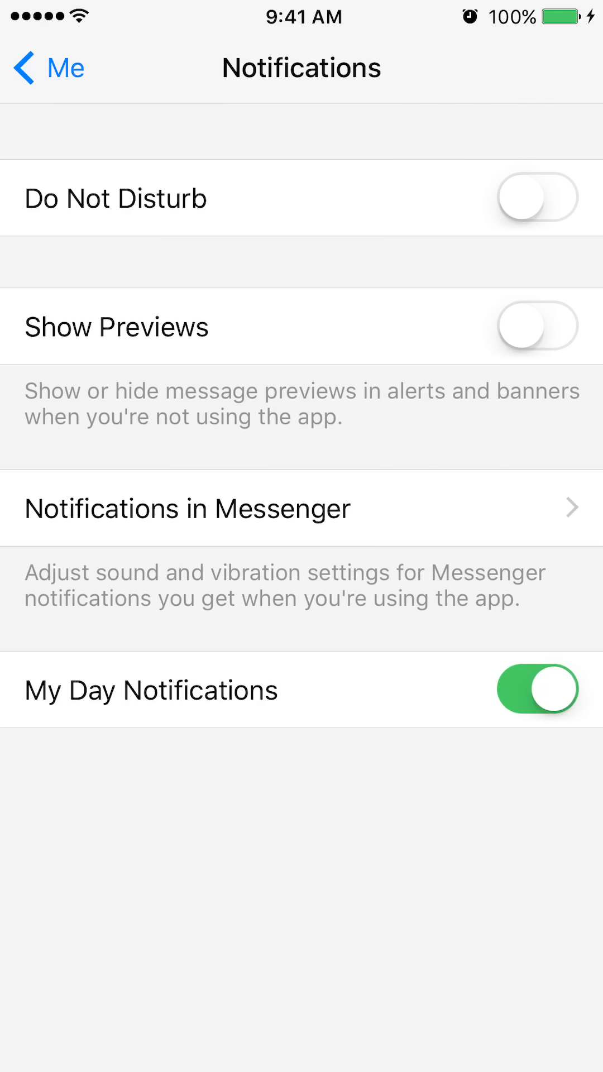
click(188, 508)
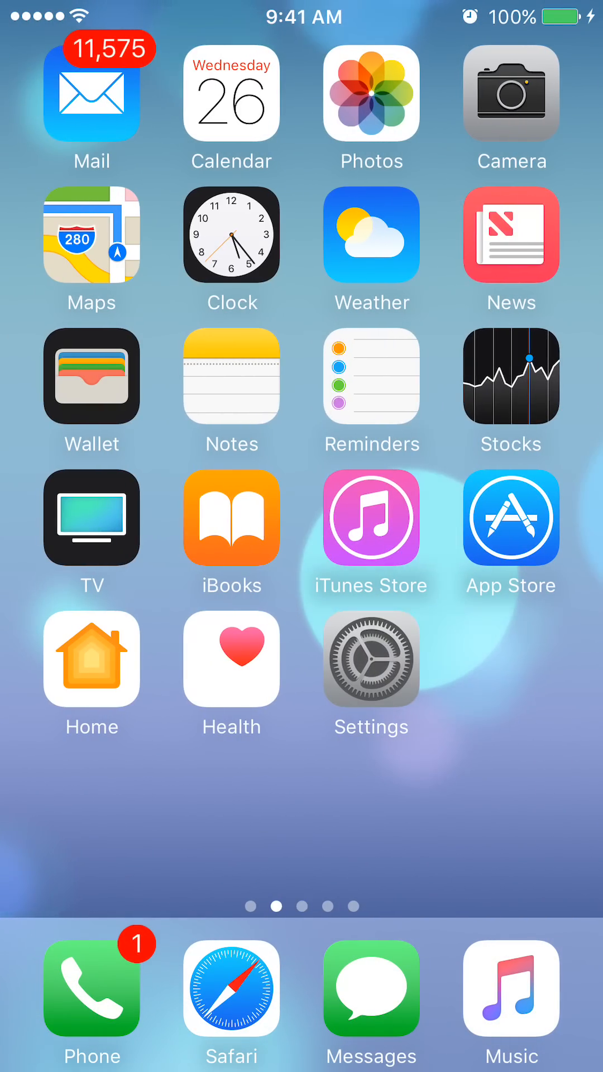
- Go to Settings > Notifications and scroll the app list down to Messenger
click(371, 660)
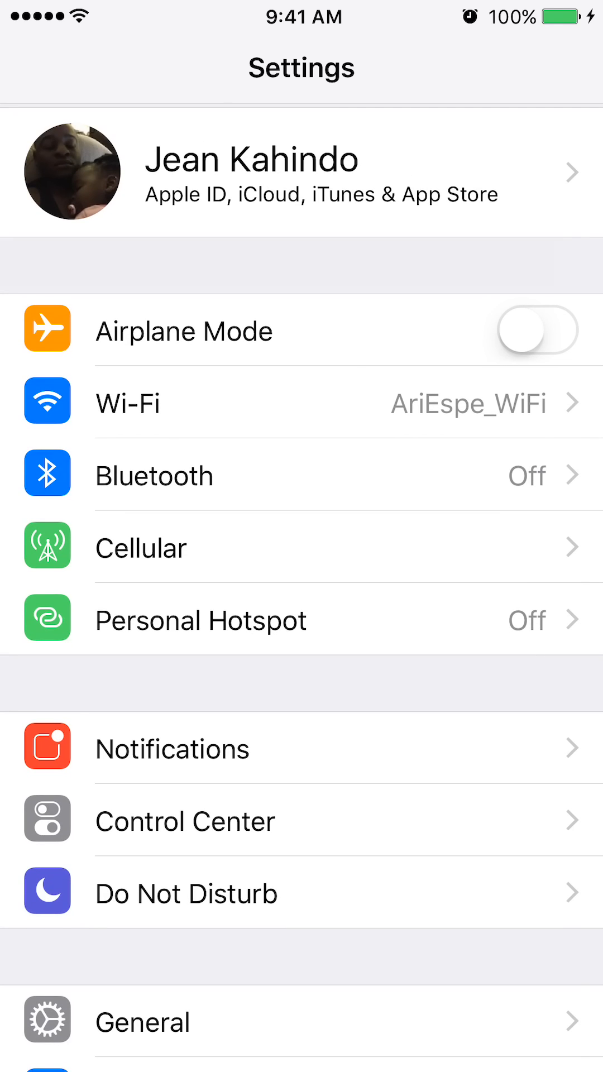
scroll(down, 3)
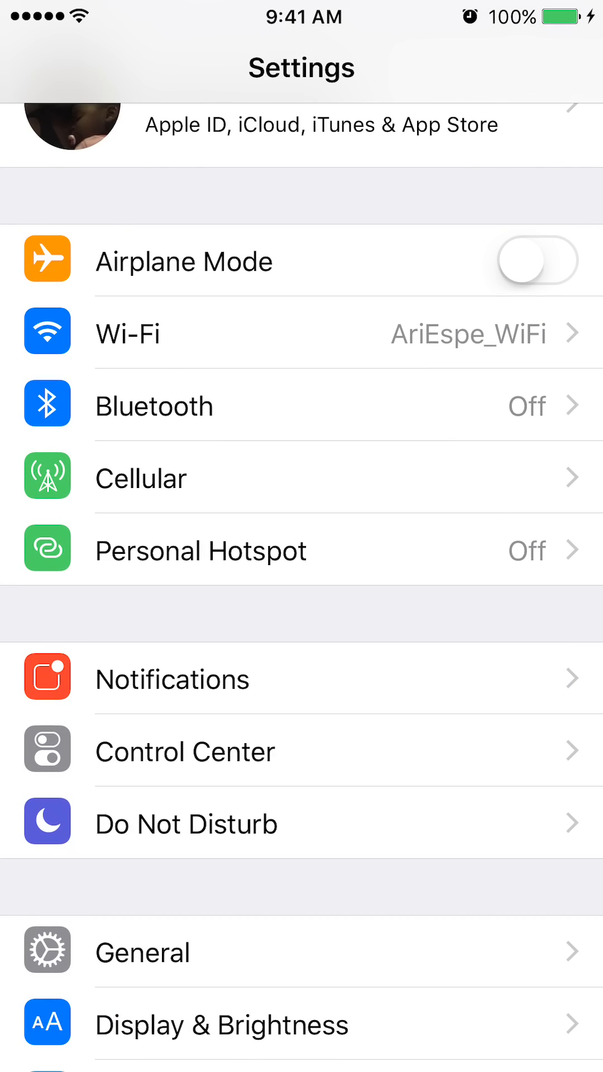
click(172, 679)
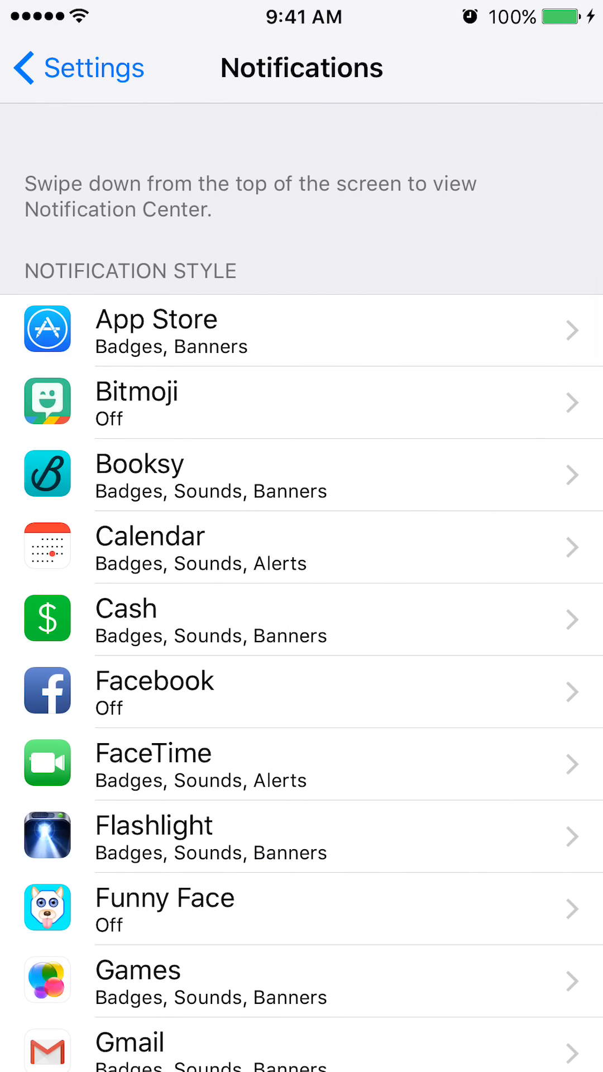
scroll(down, 3)
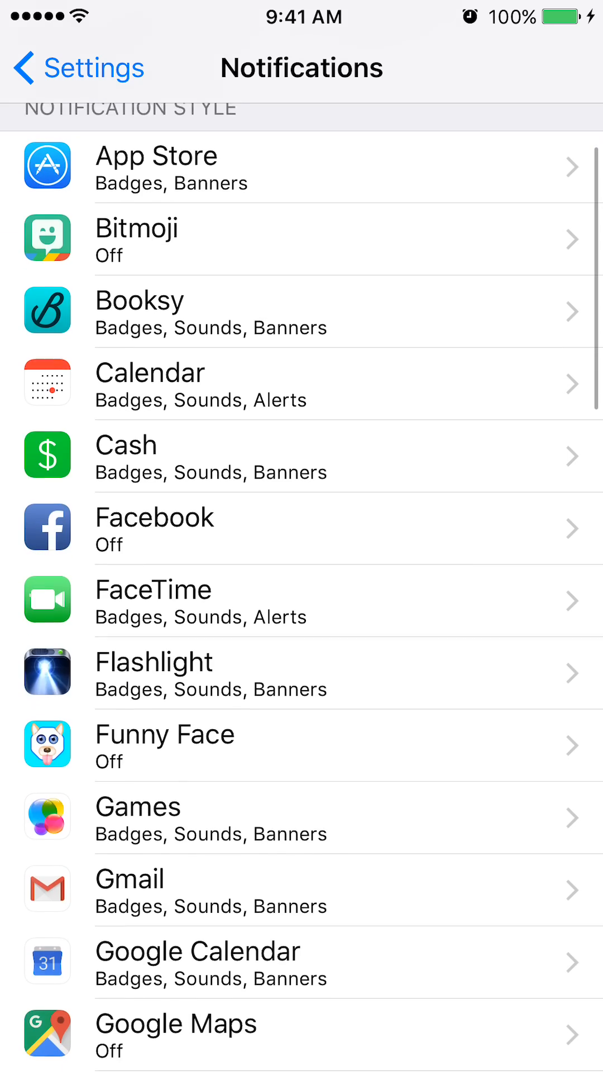
scroll(down, 3)
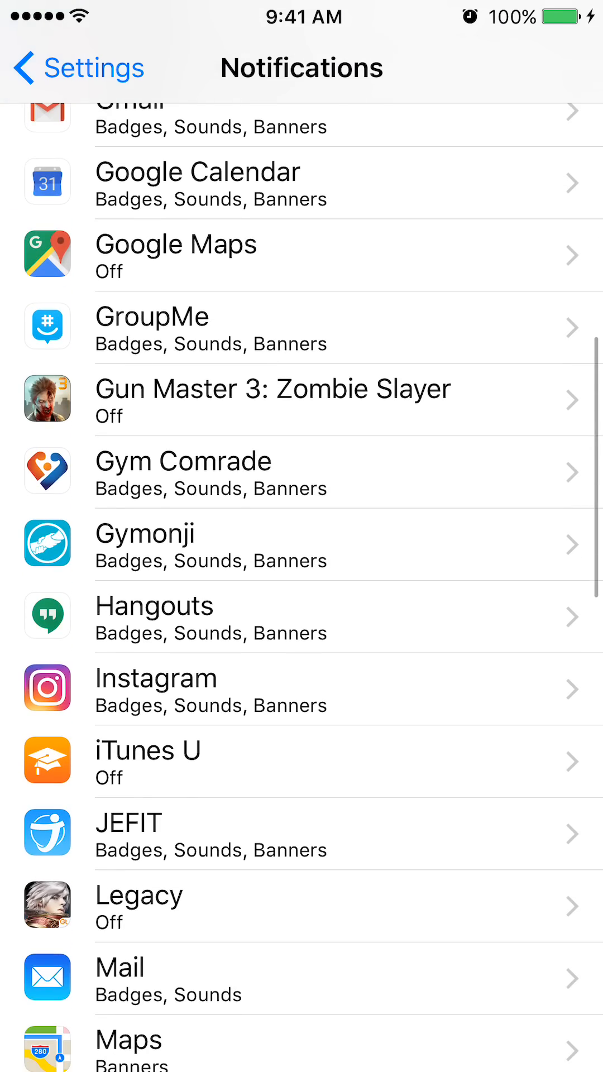
scroll(down, 3)
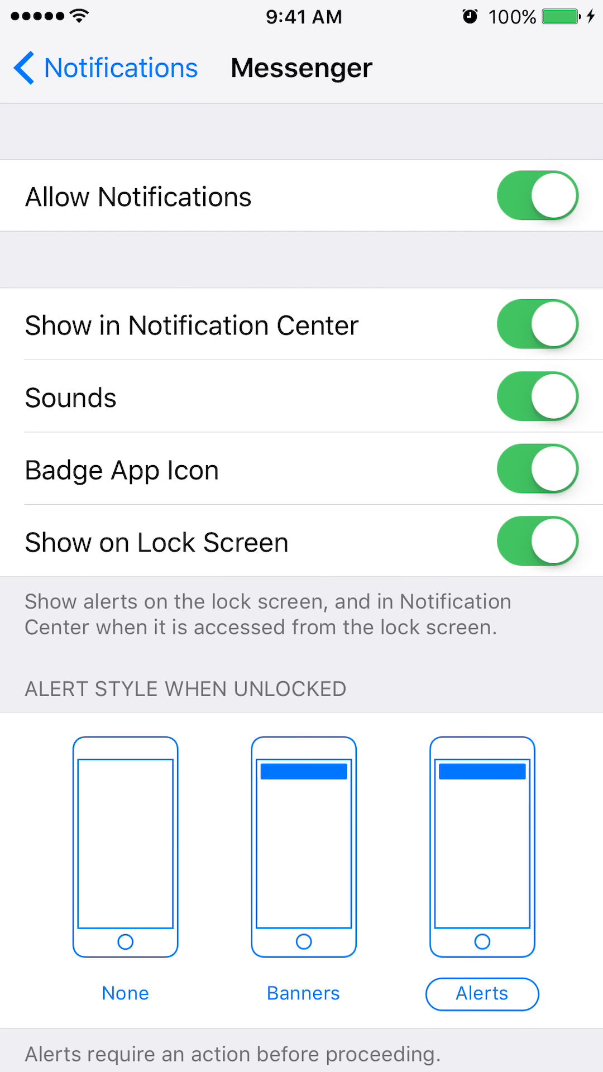
- Switch off Sounds, Badge App Icon and Allow Notifications for Messenger
click(535, 395)
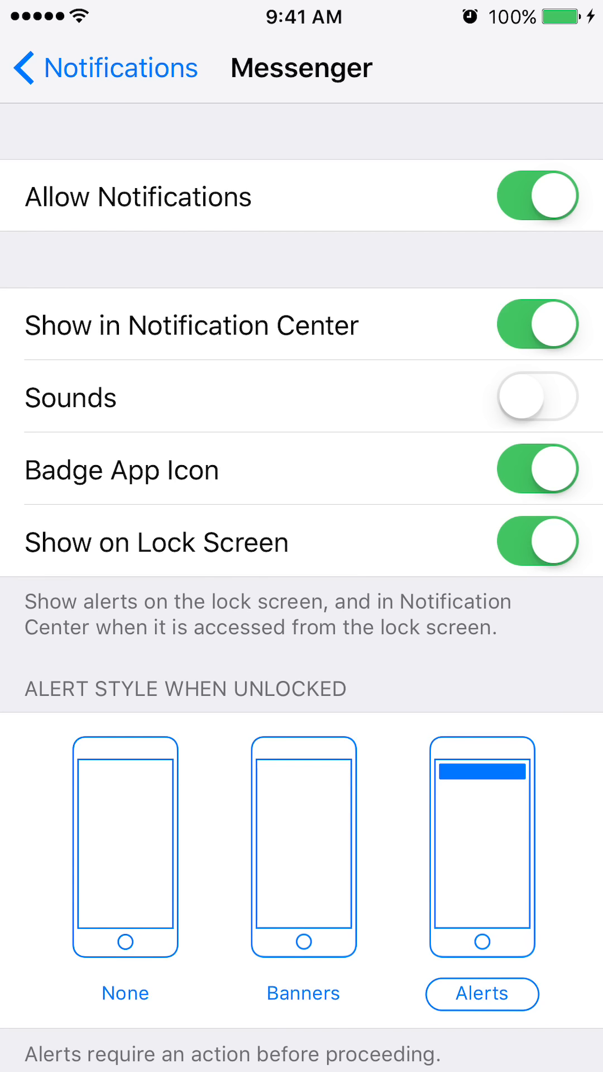
scroll(down, 3)
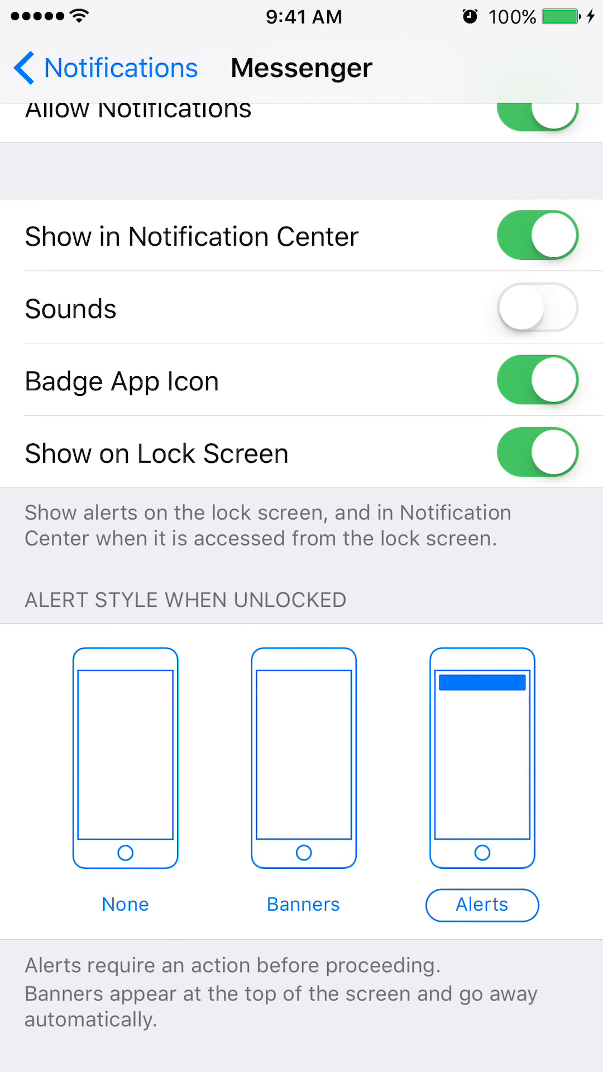
click(304, 757)
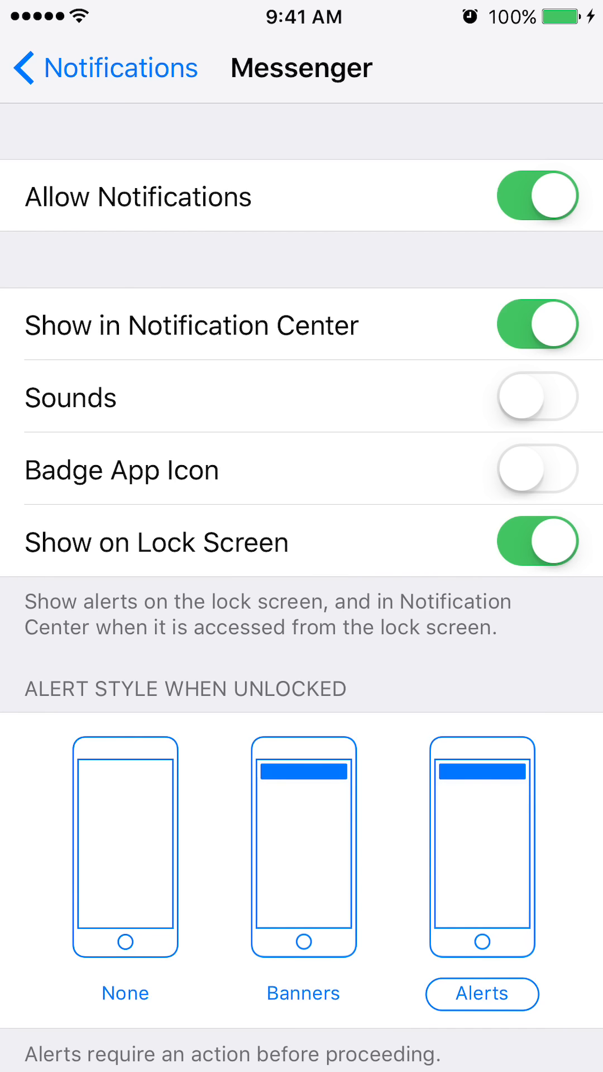
click(537, 196)
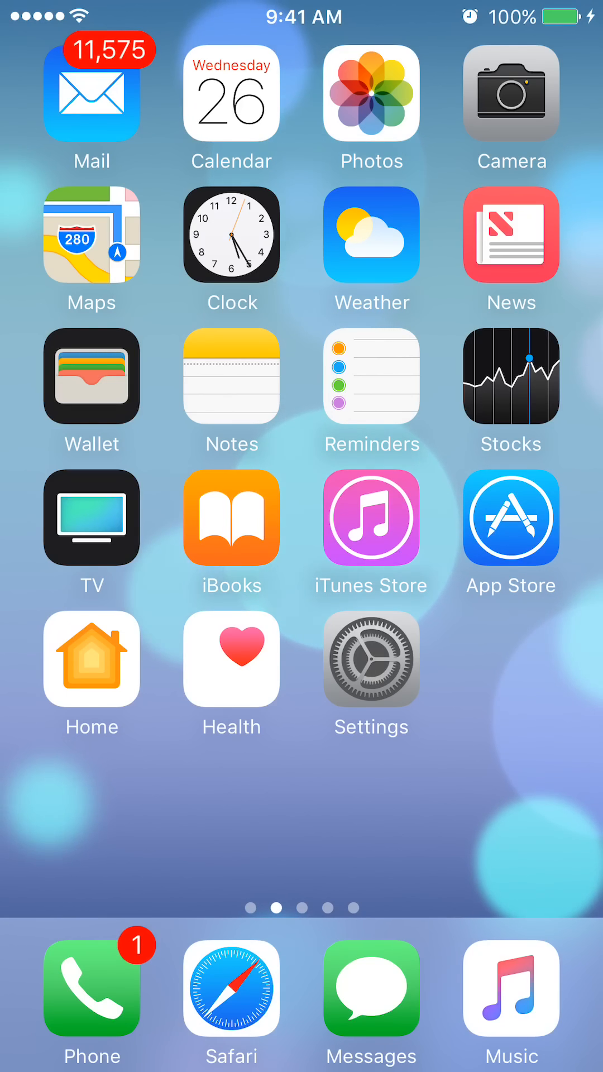
- Reopen Messenger and check the latest conversation for the test message
scroll(left, 3)
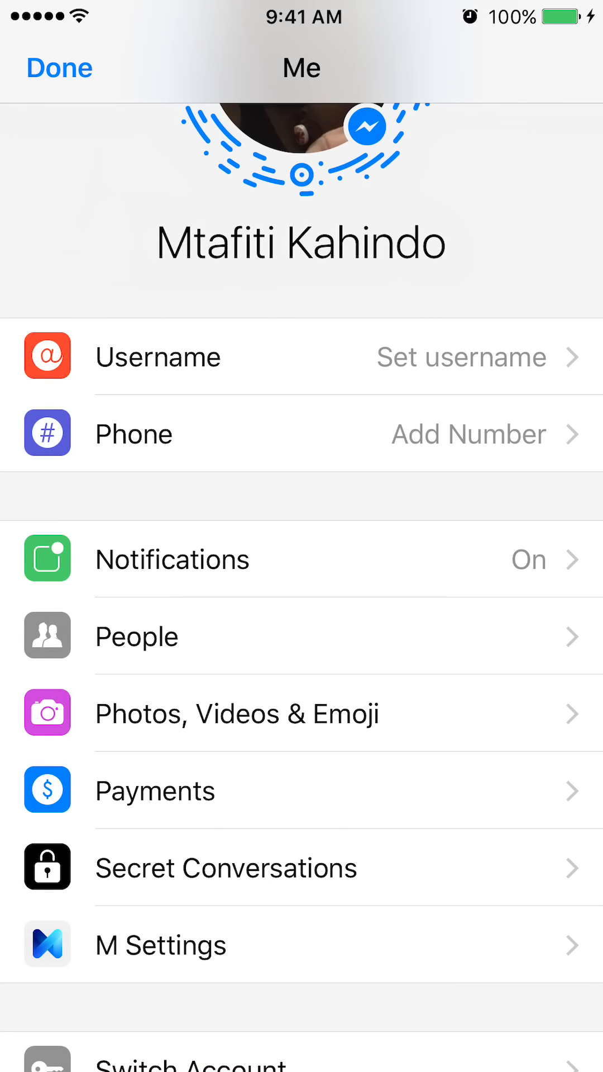
click(58, 67)
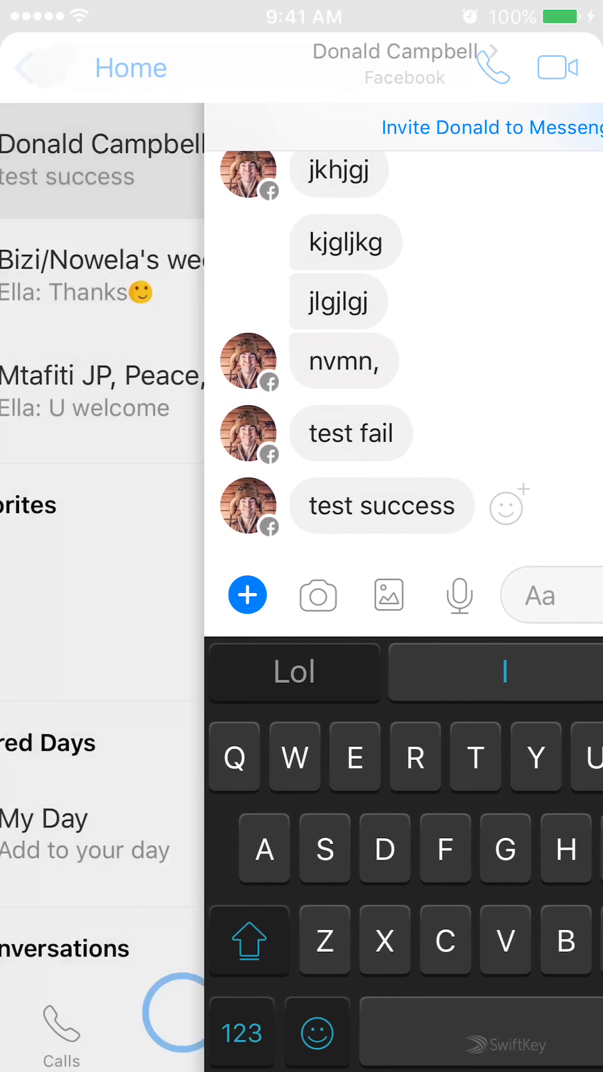
click(28, 67)
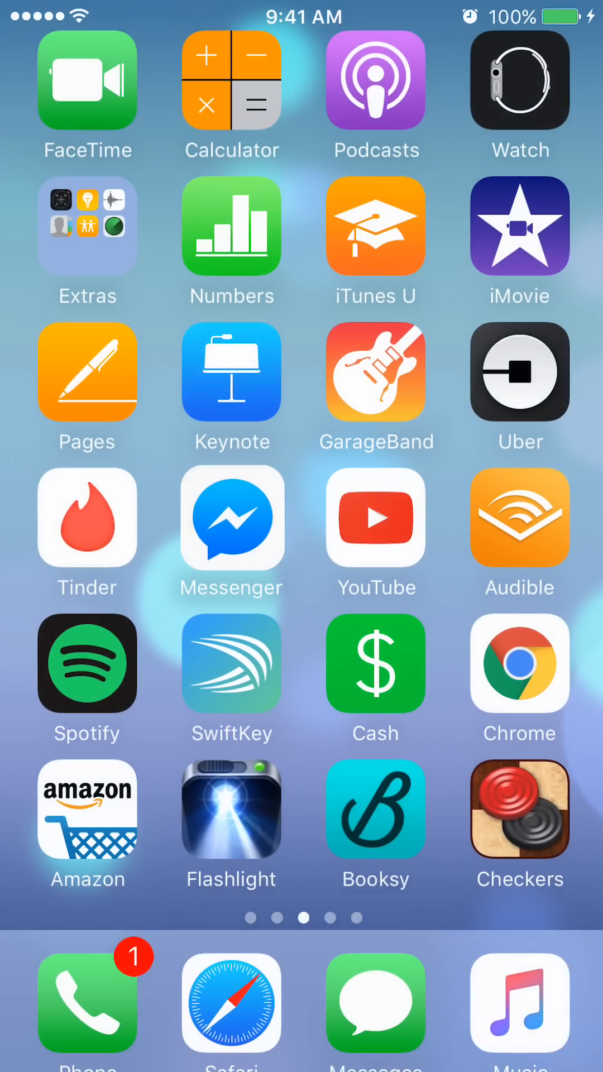
- Return to the home screen and reopen the Settings app
scroll(right, 3)
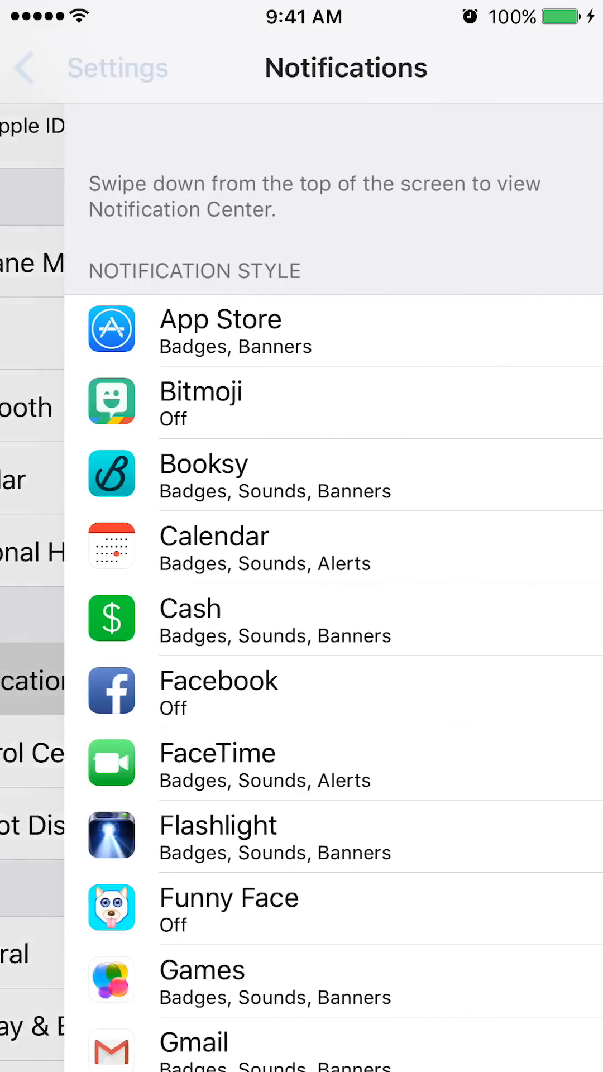
click(27, 67)
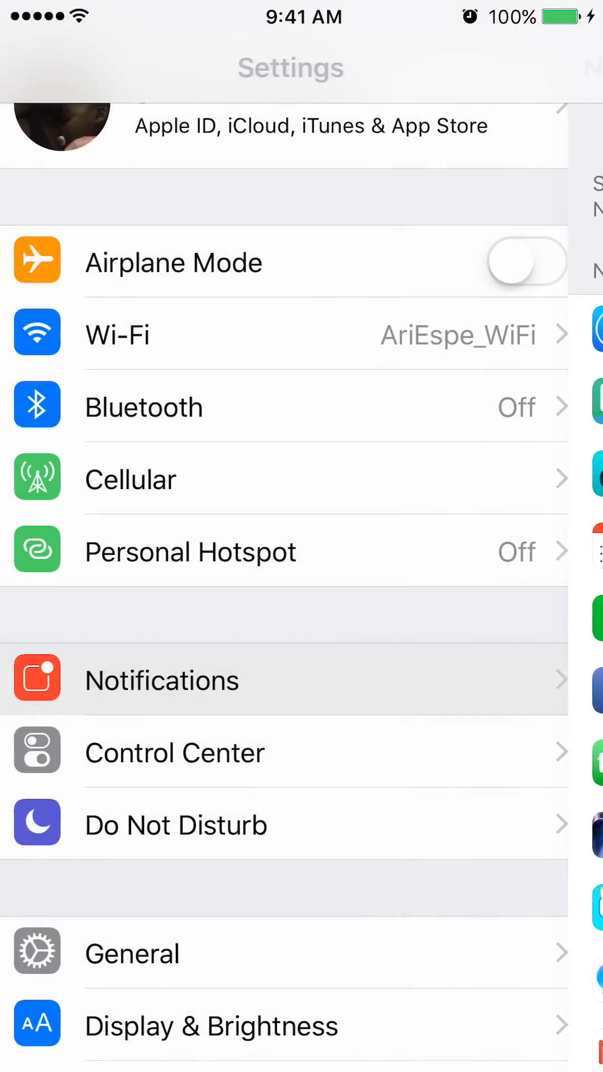
key(home)
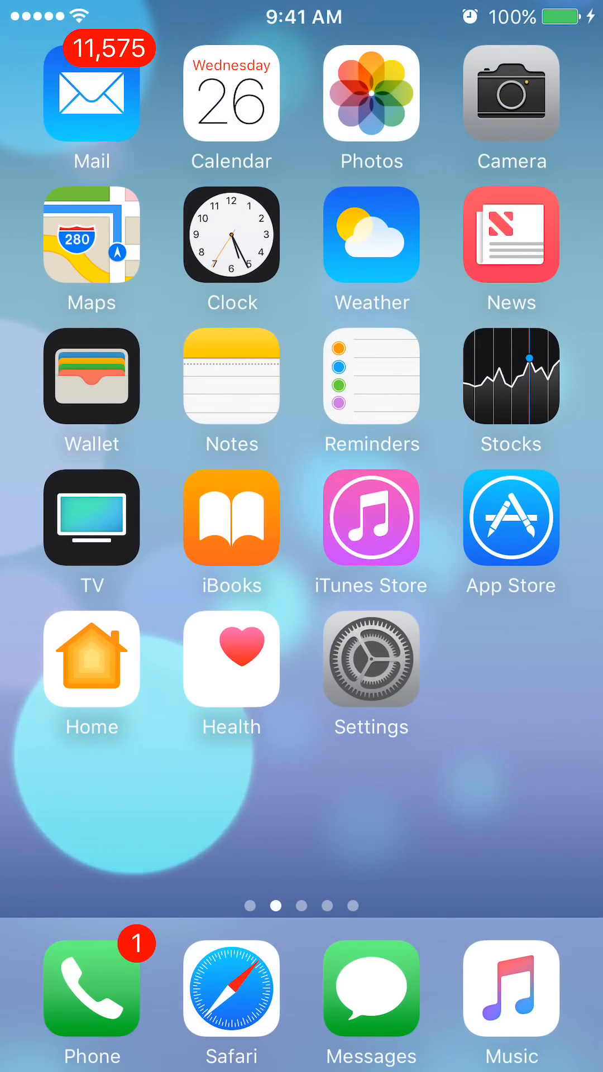
click(371, 661)
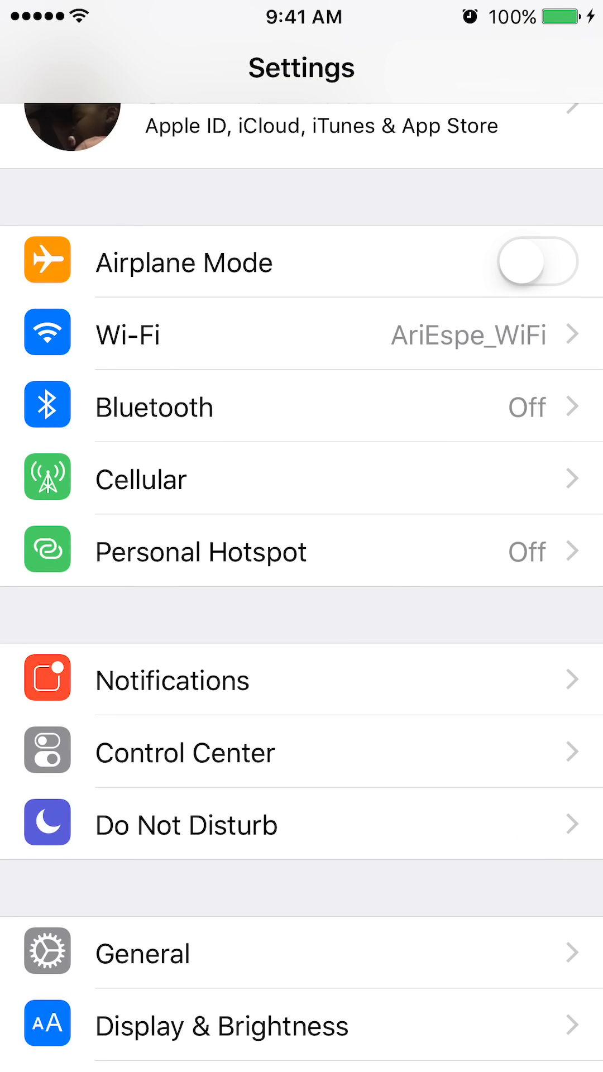
- Scroll the Notifications app list to Messenger, which now shows Off
scroll(down, 3)
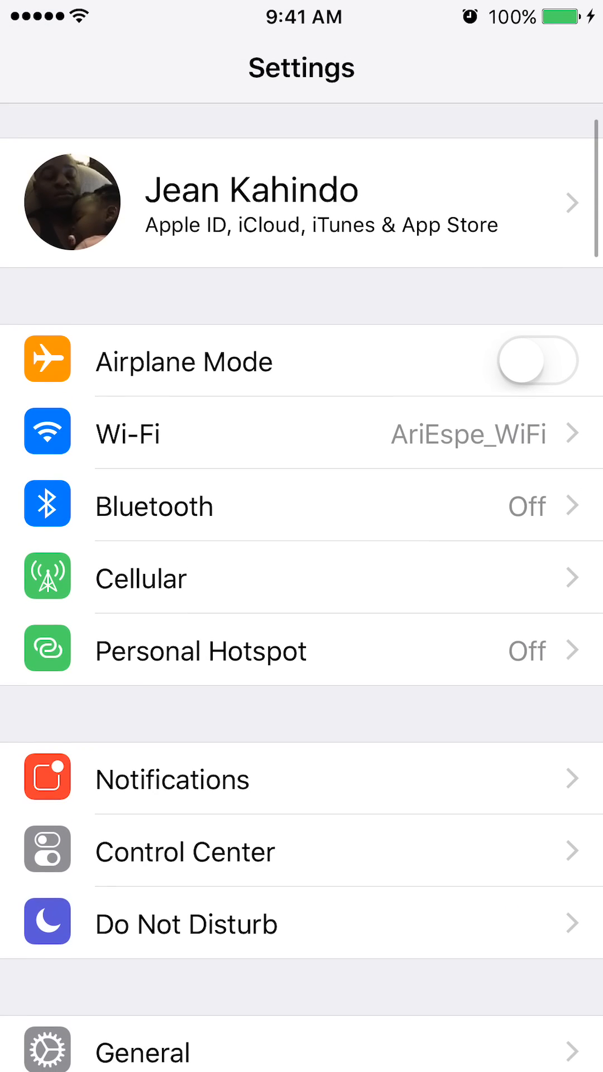
scroll(down, 3)
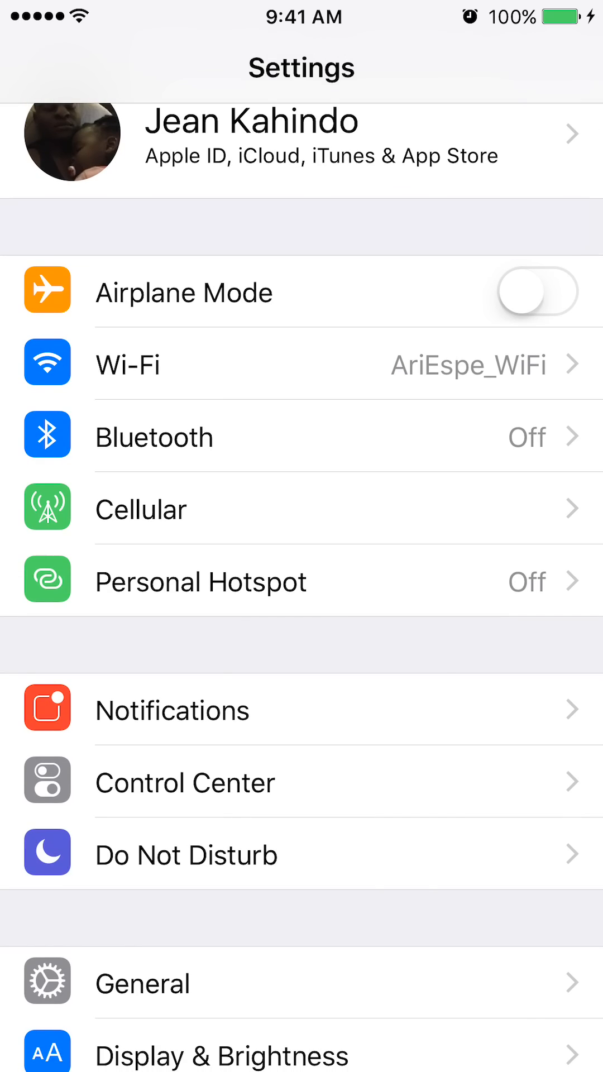
click(172, 710)
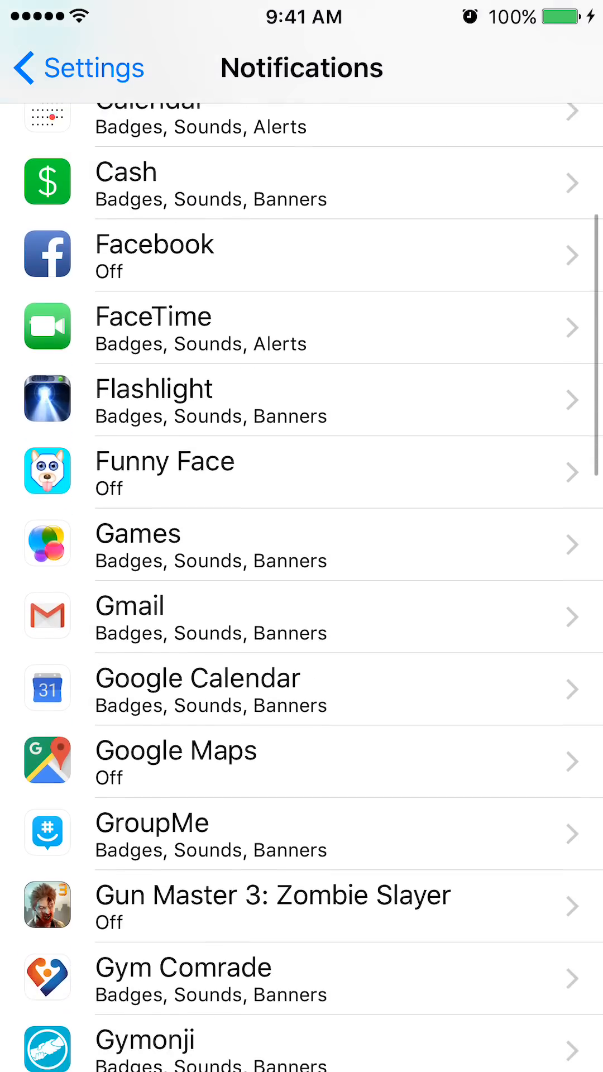
scroll(down, 3)
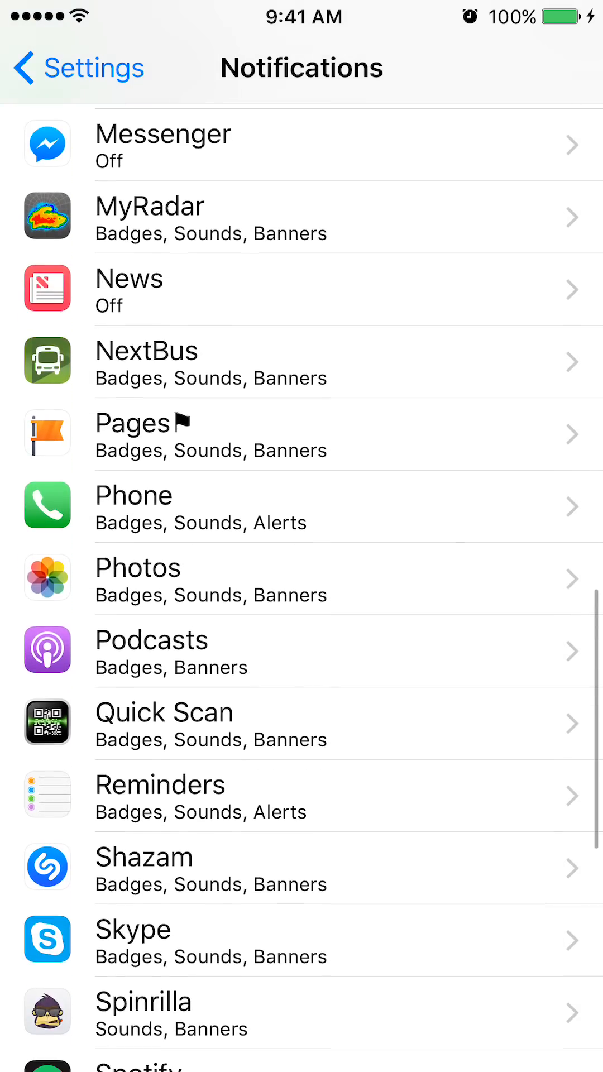
scroll(down, 3)
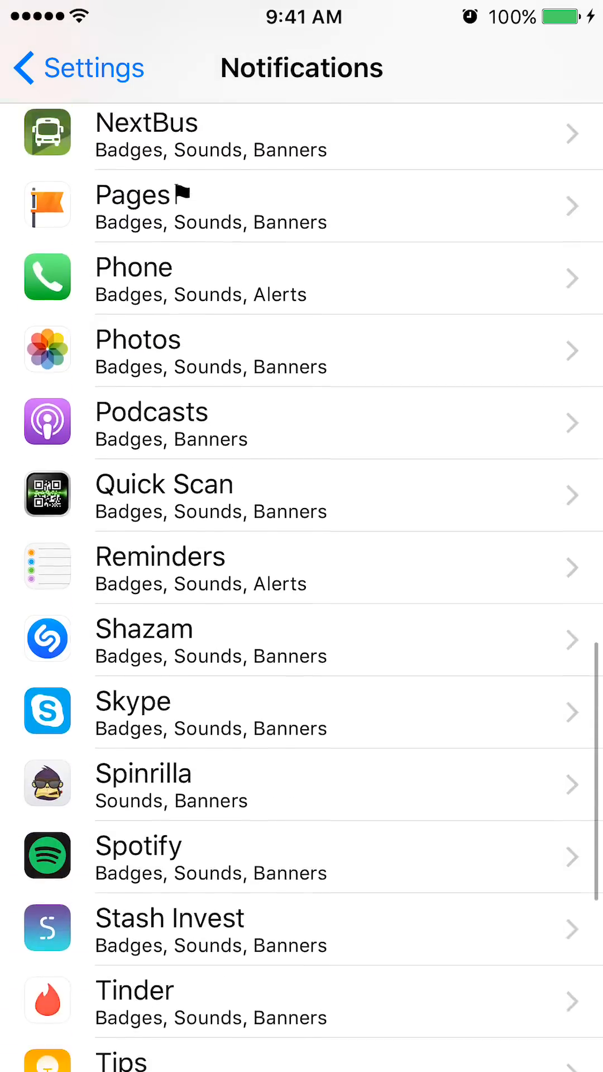